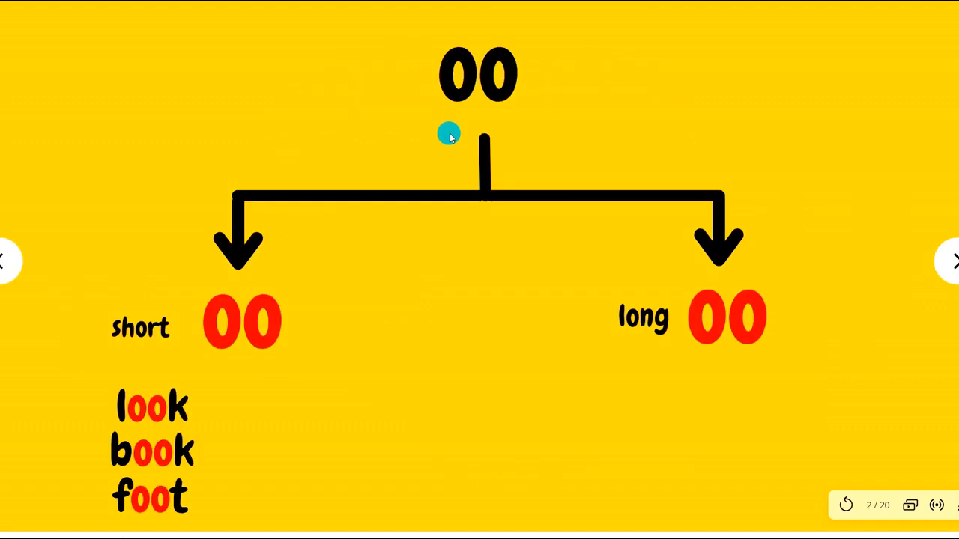
pyautogui.moveTo(457, 123)
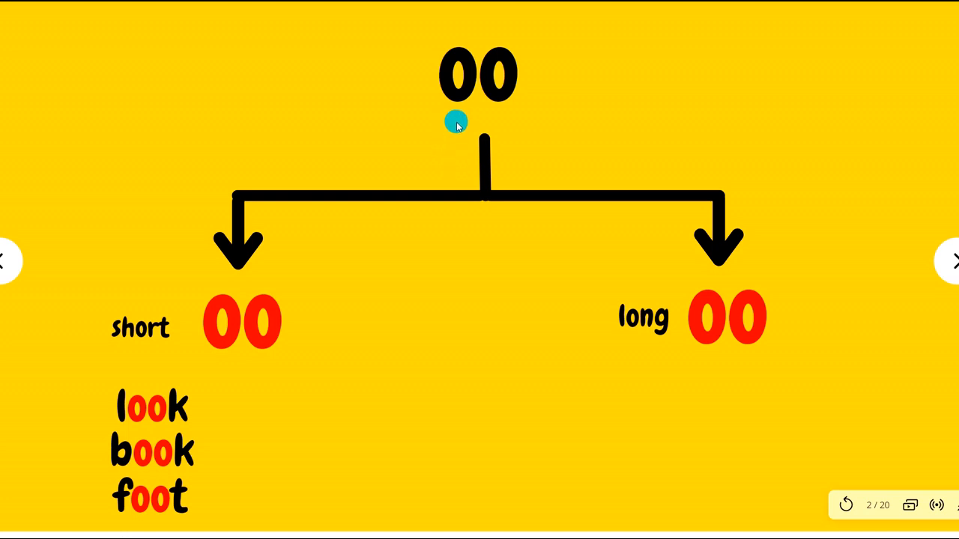
pyautogui.moveTo(465, 114)
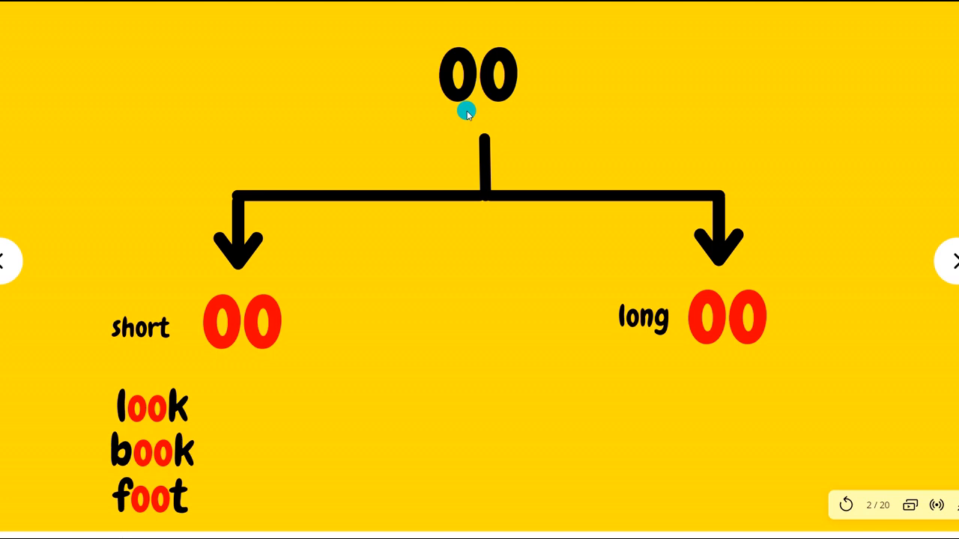
pyautogui.moveTo(476, 114)
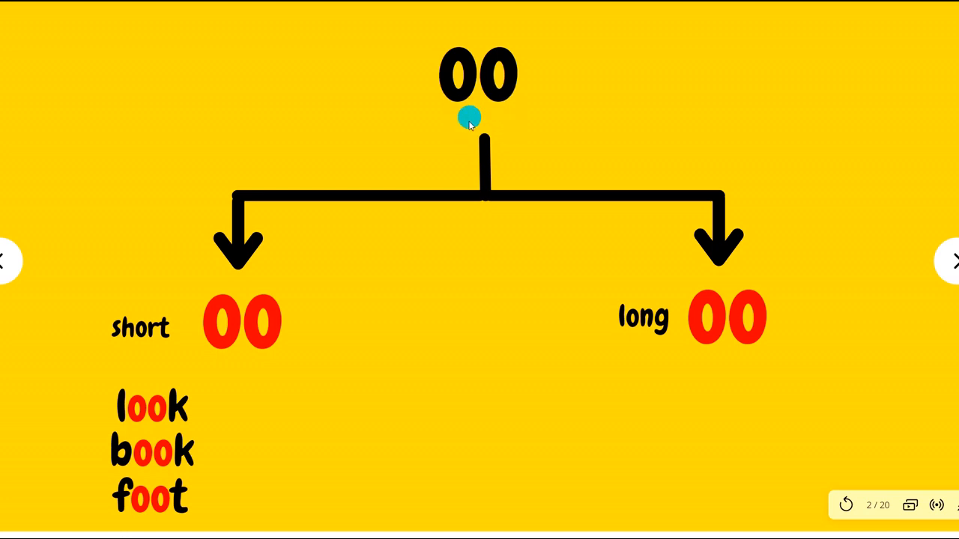
pyautogui.moveTo(502, 105)
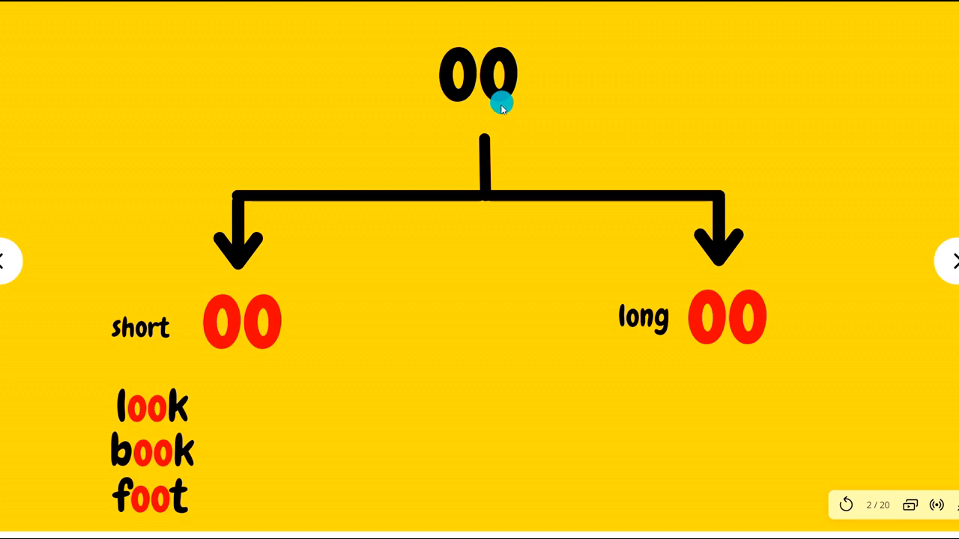
pyautogui.moveTo(498, 113)
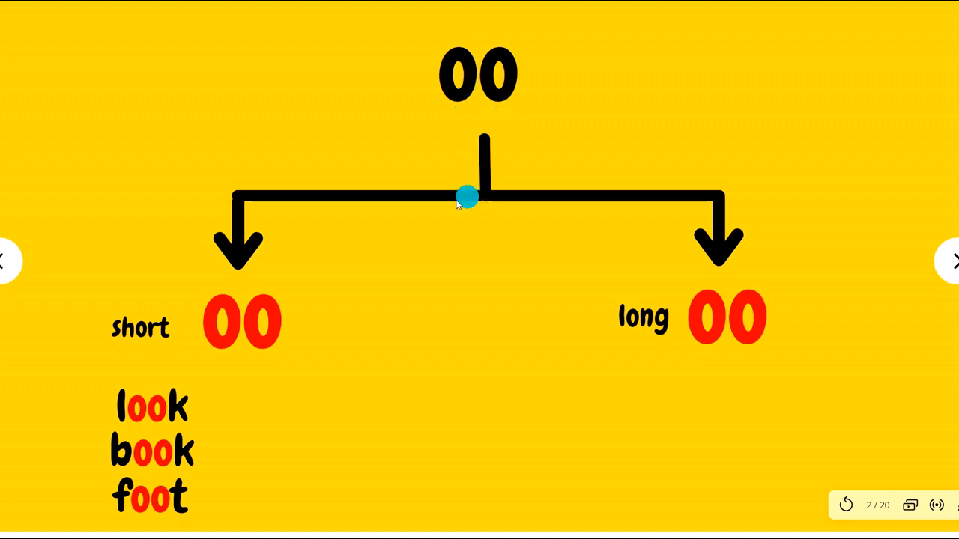
# Advance the slideshow from slide 2 to slide 8, showing 'loose' beside a figure in baggy trousers.
pyautogui.moveTo(465, 198); pyautogui.dragTo(225, 326)
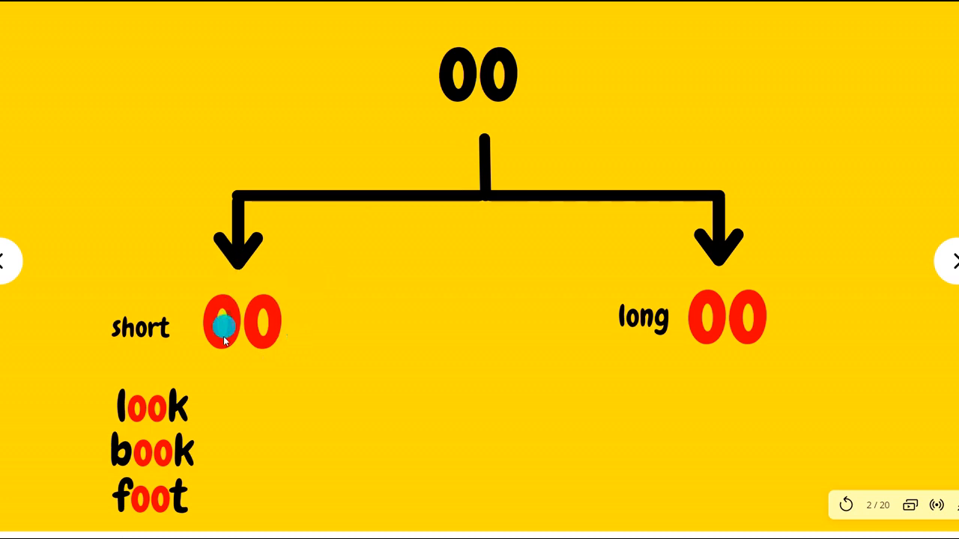
pyautogui.moveTo(727, 222)
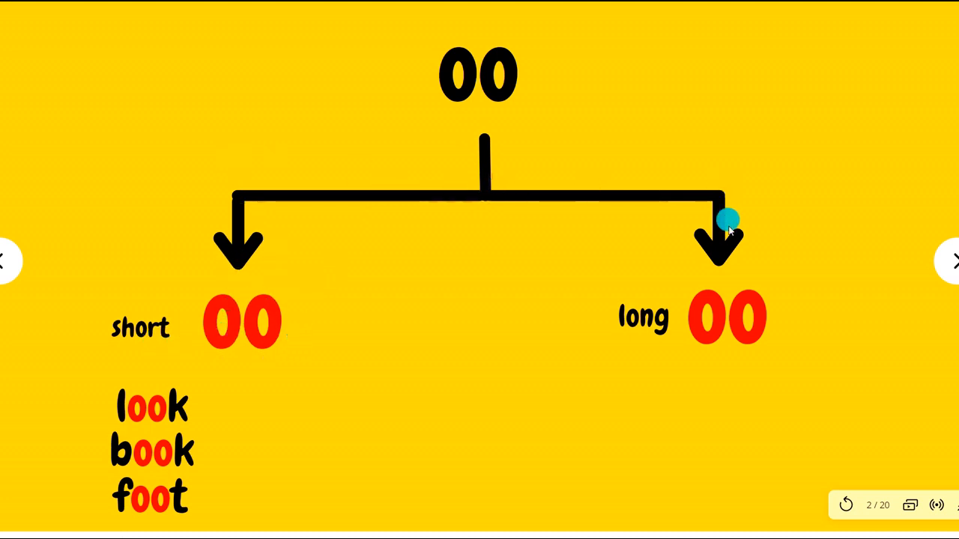
pyautogui.moveTo(767, 341)
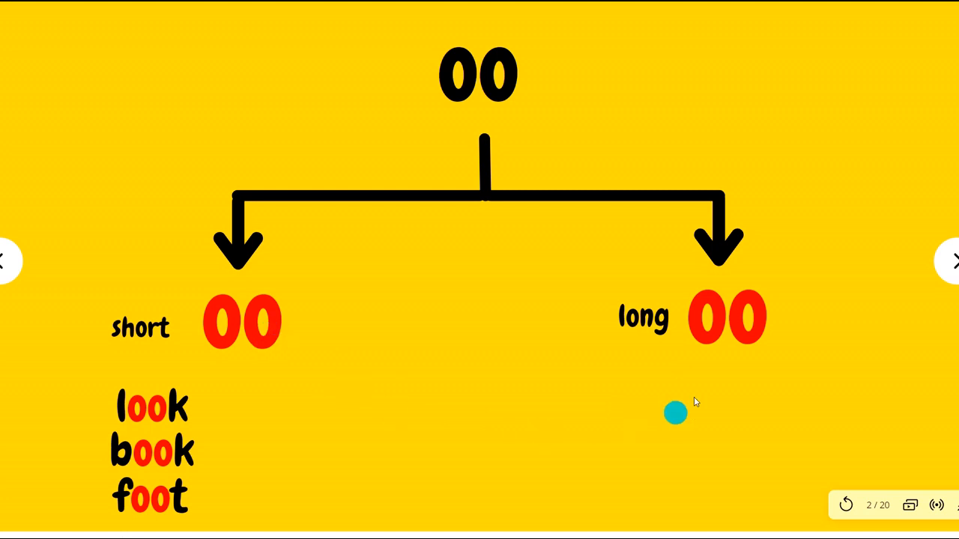
pyautogui.moveTo(252, 366)
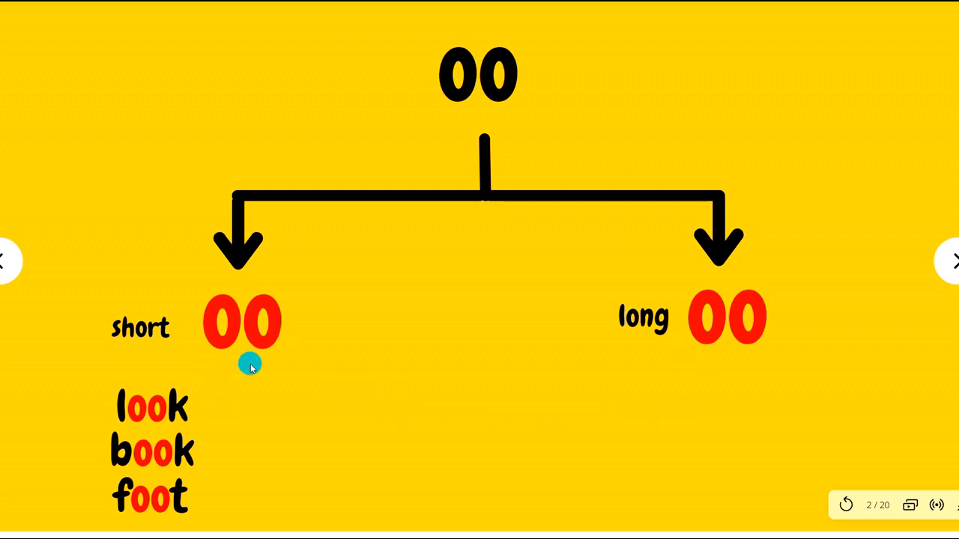
pyautogui.moveTo(143, 433)
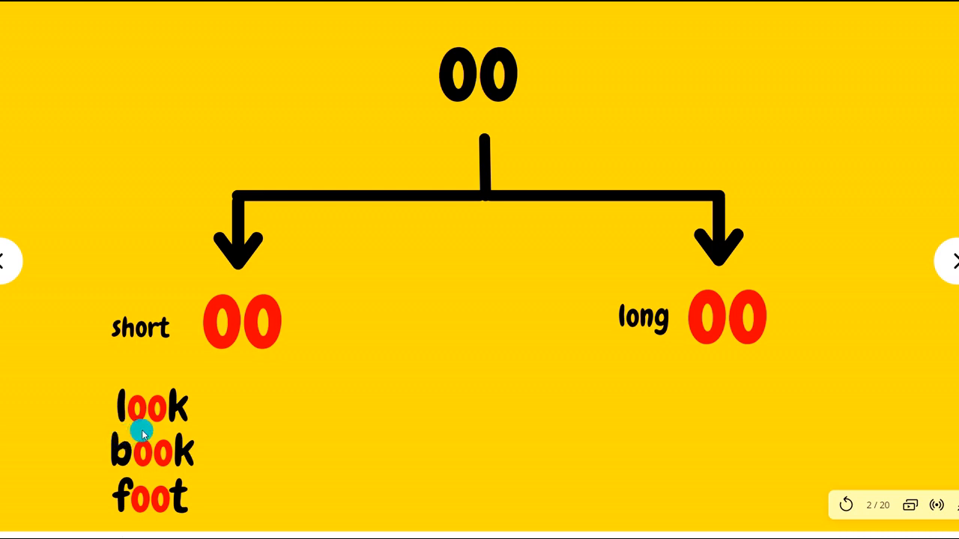
pyautogui.moveTo(138, 483)
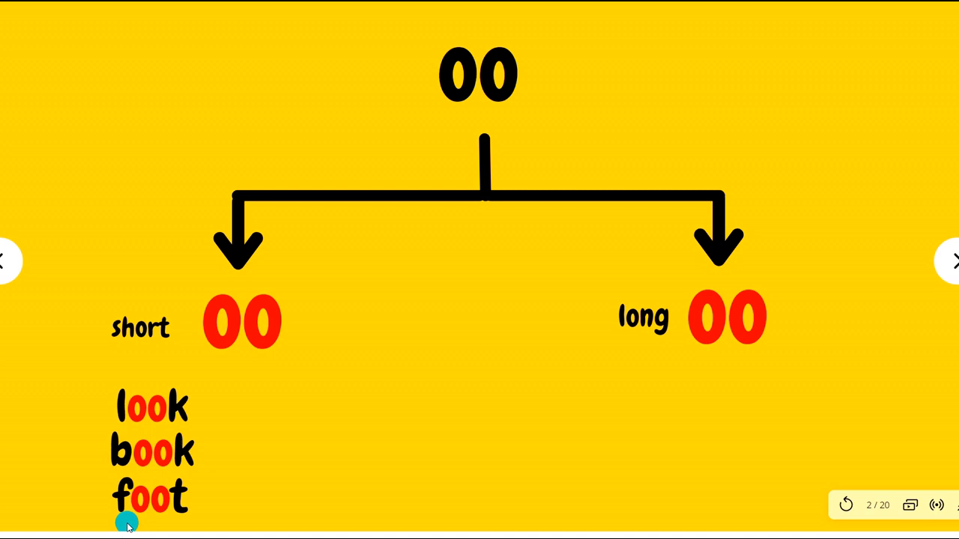
pyautogui.moveTo(192, 521)
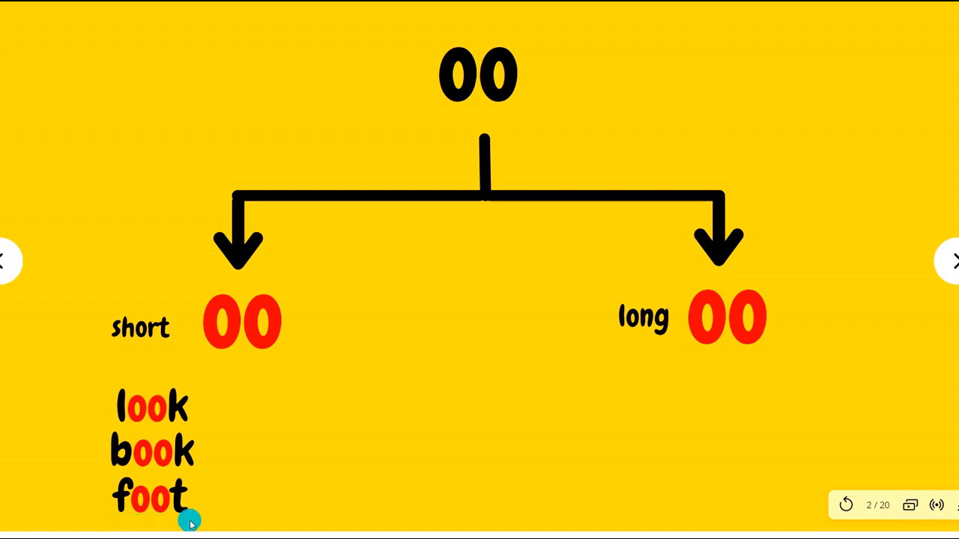
pyautogui.moveTo(738, 356)
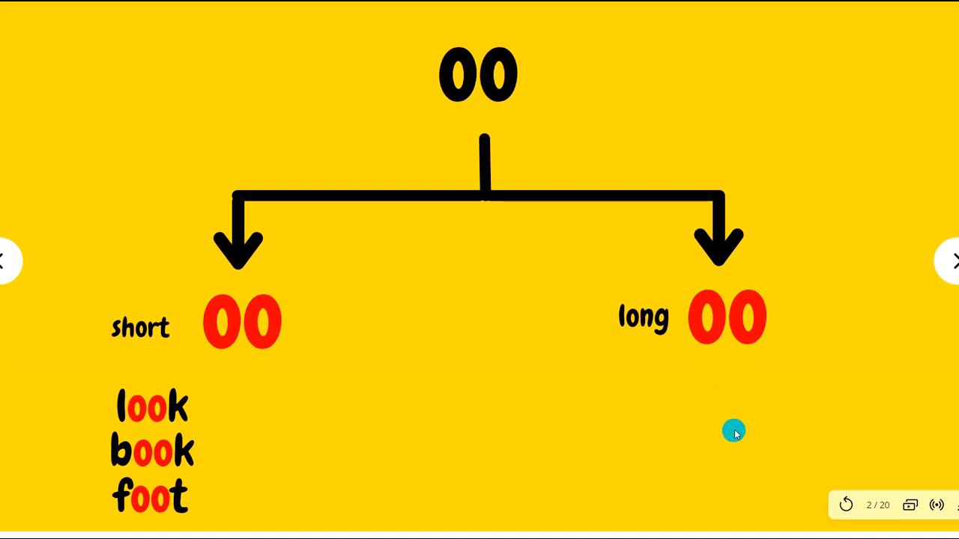
pyautogui.moveTo(823, 388)
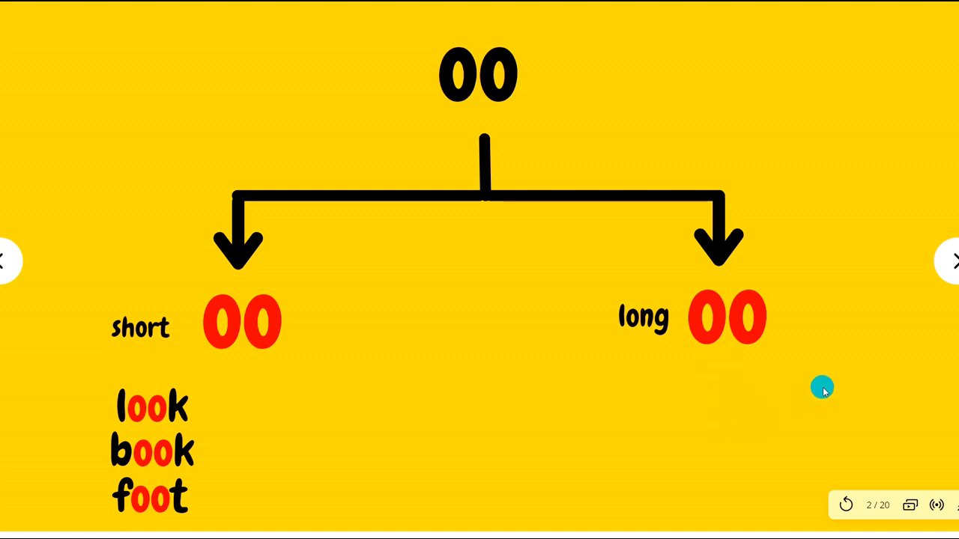
pyautogui.moveTo(833, 396)
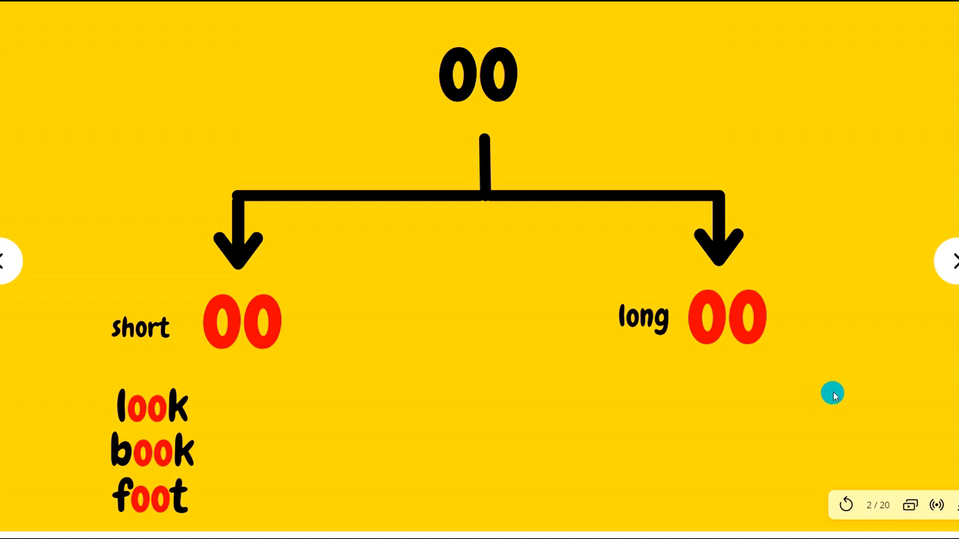
pyautogui.moveTo(832, 392)
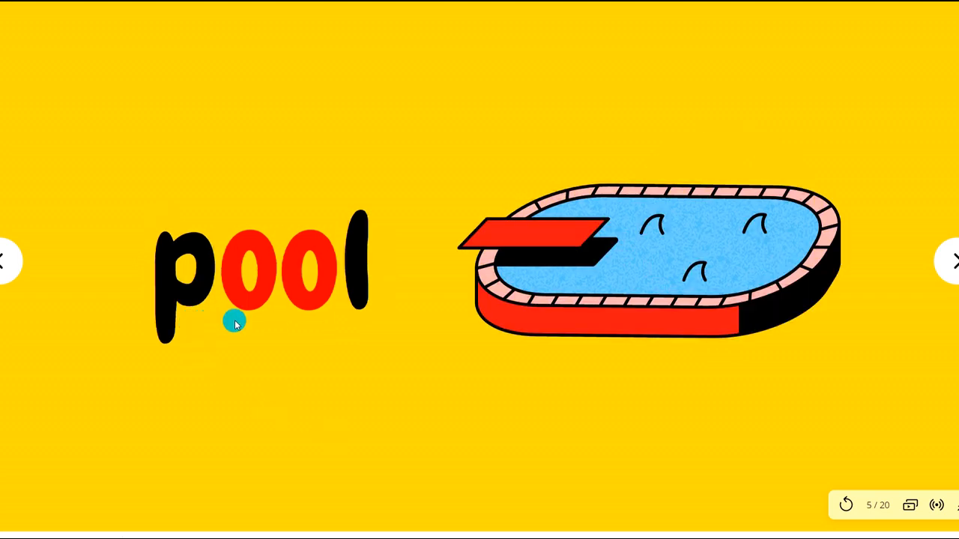
pyautogui.click(956, 260)
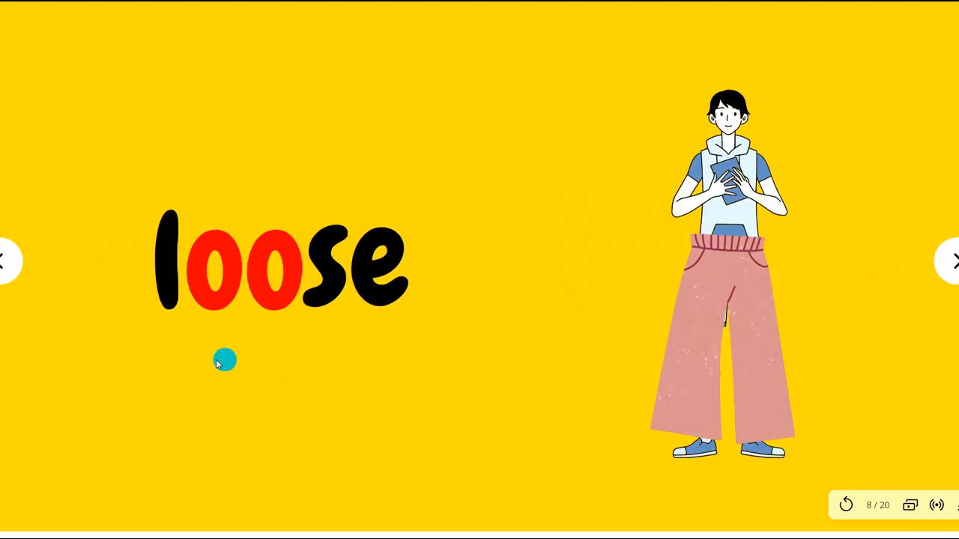
pyautogui.moveTo(378, 317)
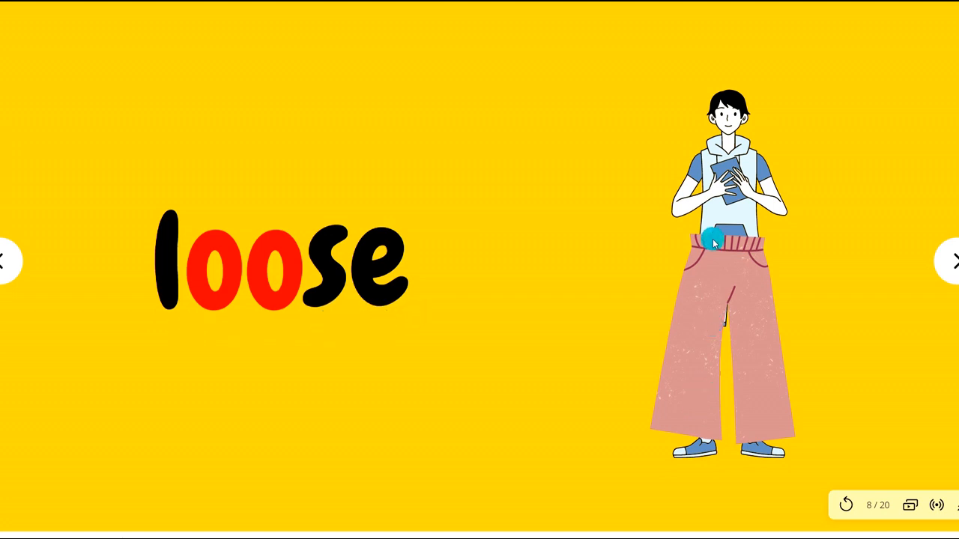
# Advance past the 'tool' slide with the hammer and wrench toward the 'scoop' slide.
pyautogui.click(947, 261)
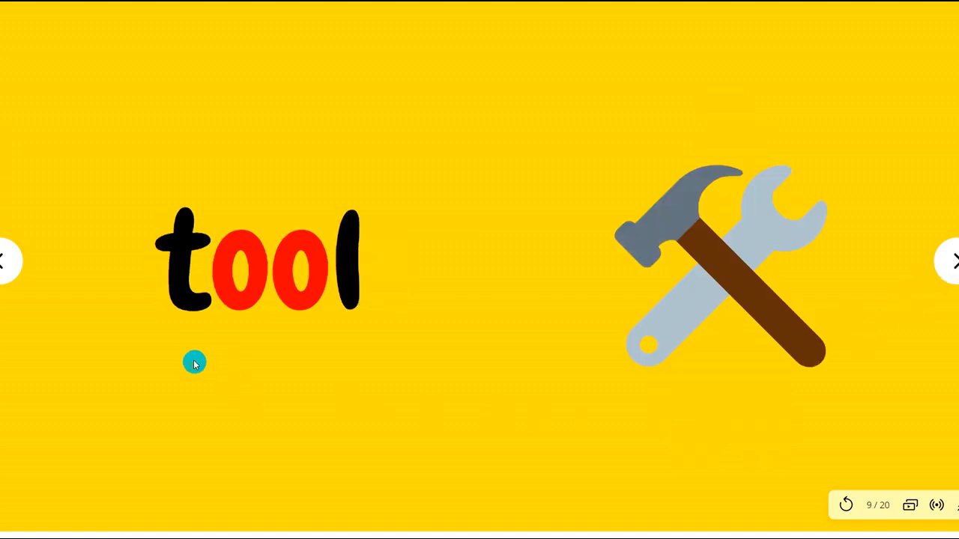
pyautogui.moveTo(403, 327)
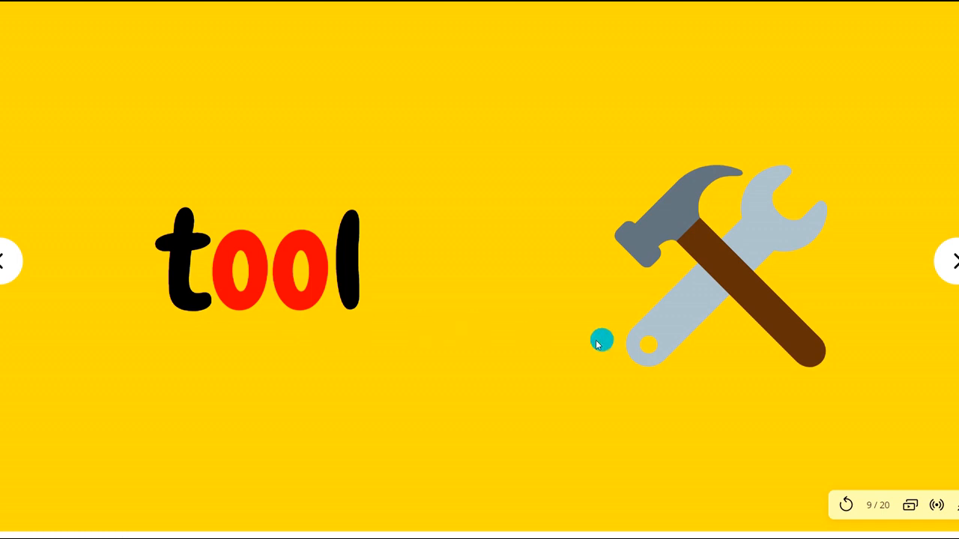
pyautogui.click(954, 261)
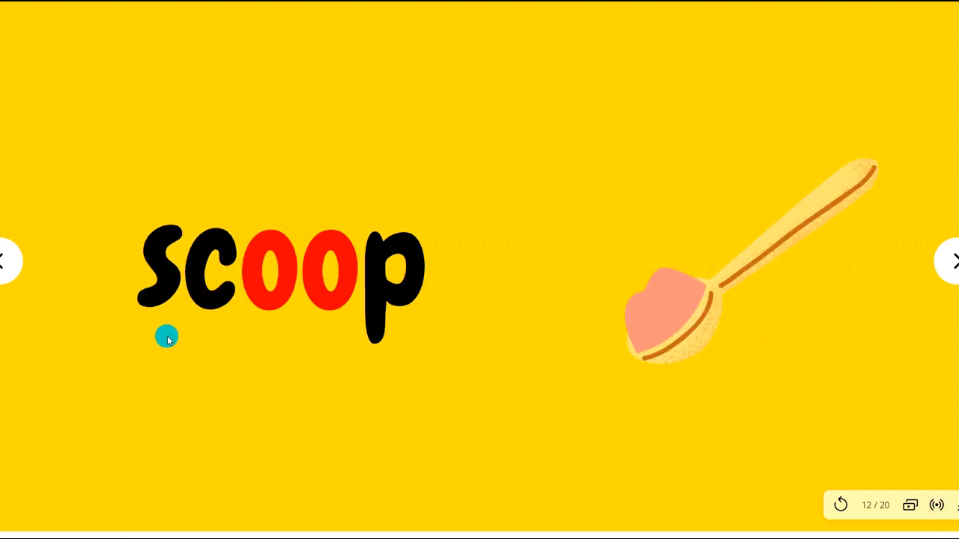
pyautogui.moveTo(137, 324)
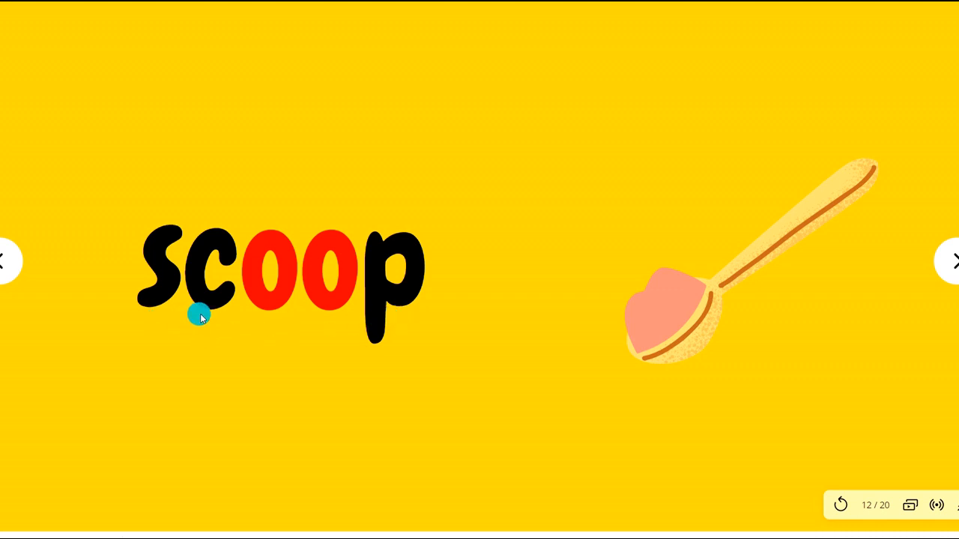
pyautogui.moveTo(164, 333)
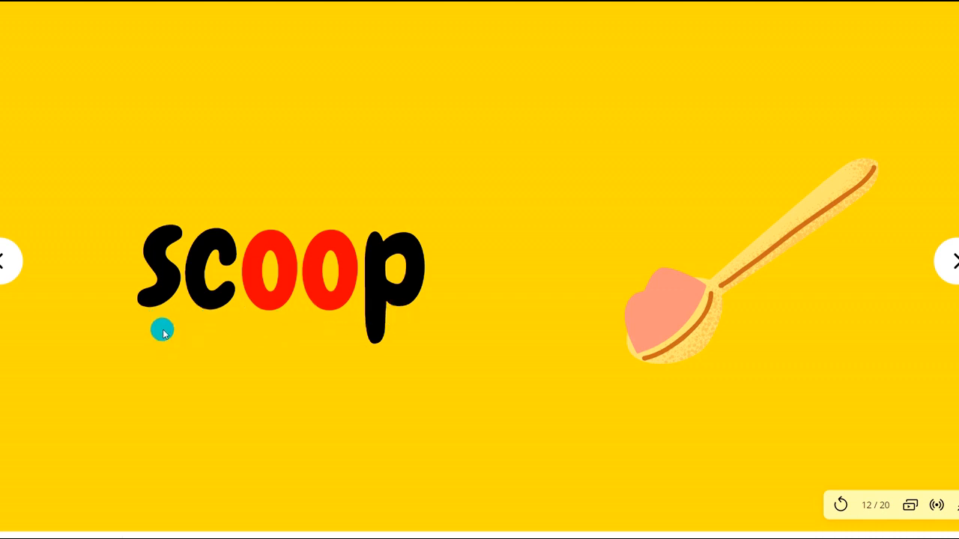
pyautogui.moveTo(170, 327)
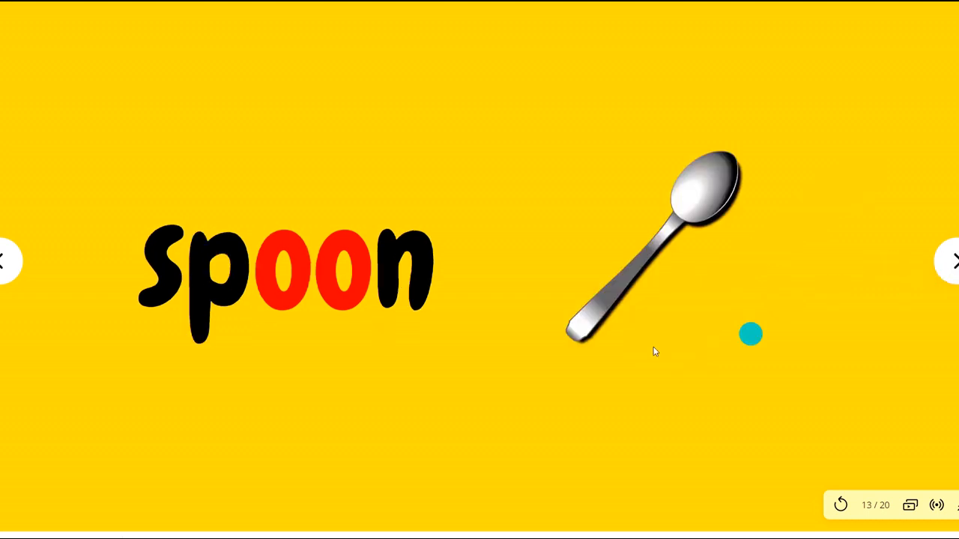
# Move from slide 12 'scoop' to slide 13 'spoon' with the silver spoon picture.
pyautogui.moveTo(751, 334); pyautogui.dragTo(239, 334)
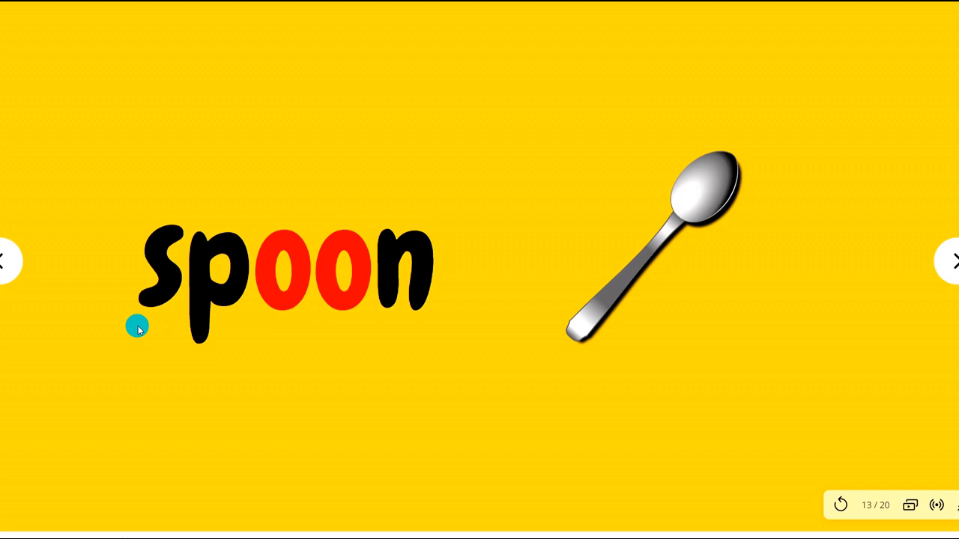
pyautogui.moveTo(366, 314)
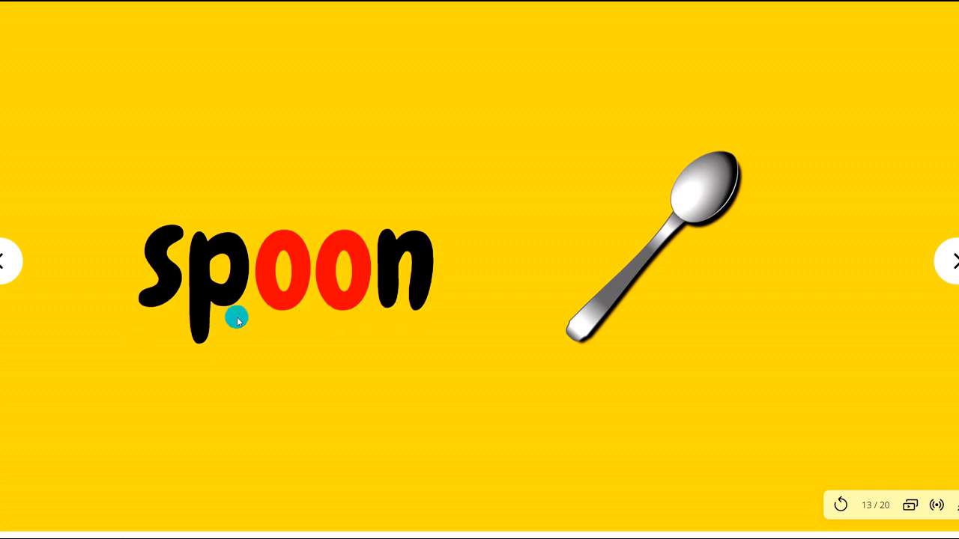
pyautogui.moveTo(168, 331)
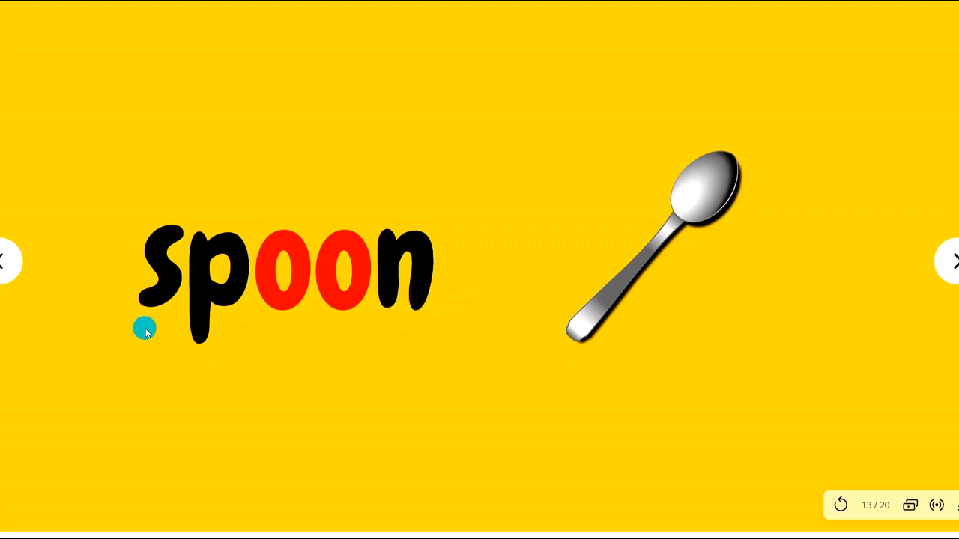
pyautogui.moveTo(703, 249)
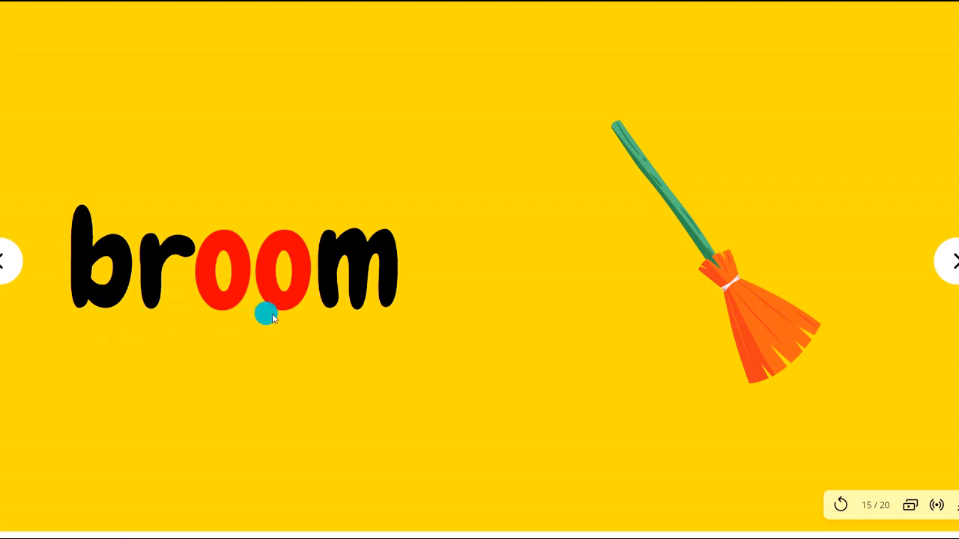
pyautogui.moveTo(132, 330)
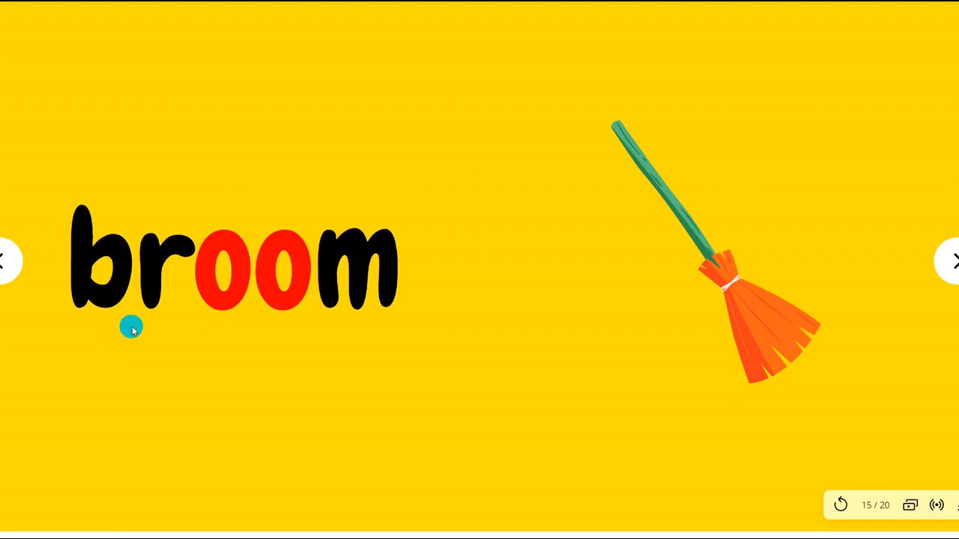
pyautogui.moveTo(217, 321)
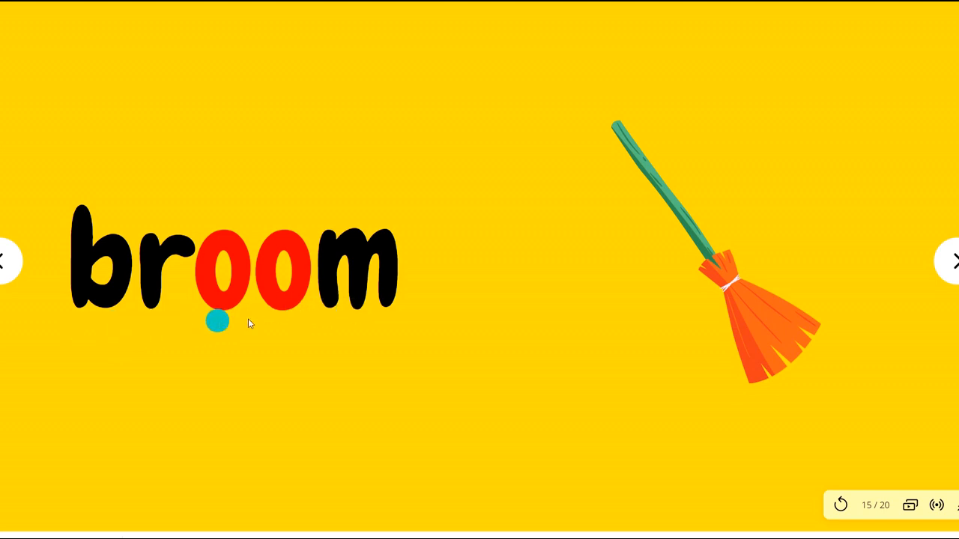
# Advance from 'broom' through 'goose' and 'root' to slide 18 'shoot'.
pyautogui.click(954, 261)
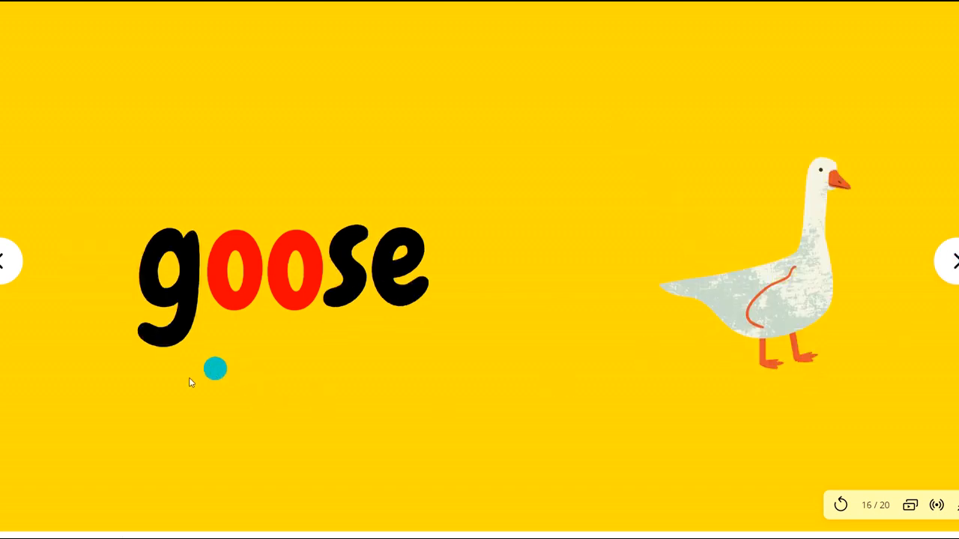
pyautogui.moveTo(351, 315)
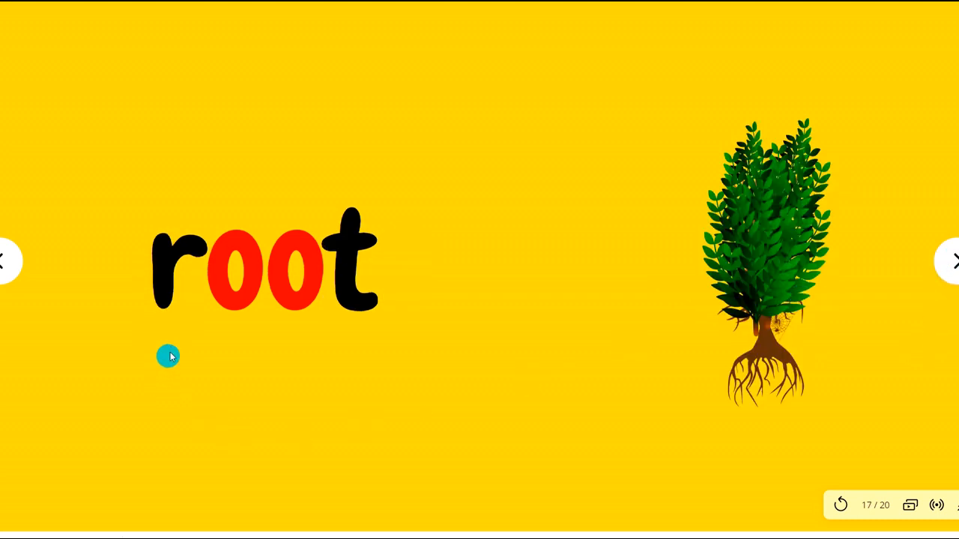
pyautogui.moveTo(339, 338)
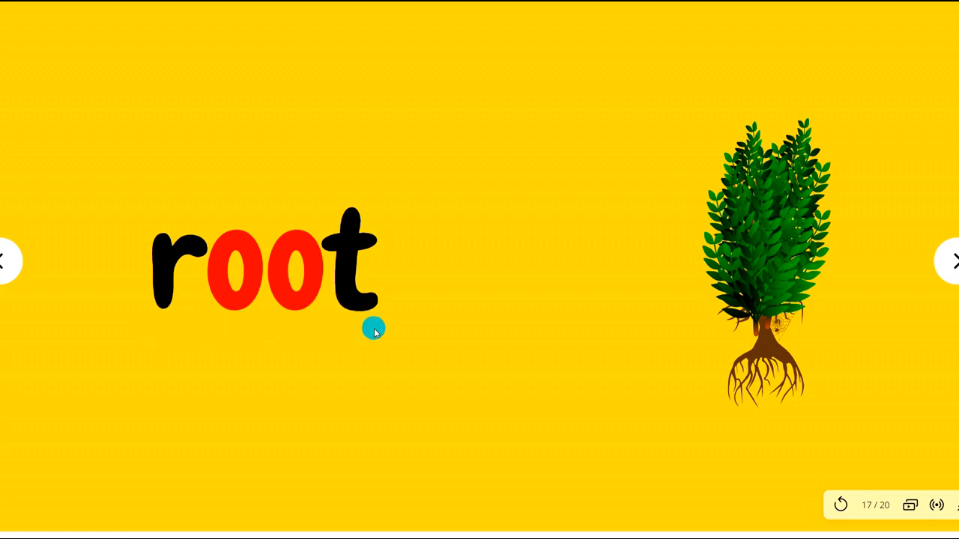
pyautogui.moveTo(794, 358)
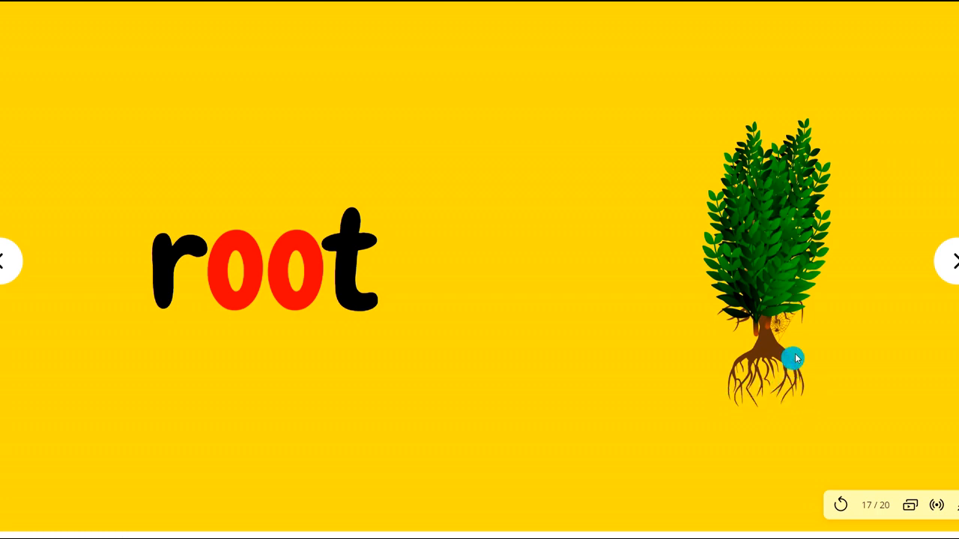
pyautogui.click(956, 260)
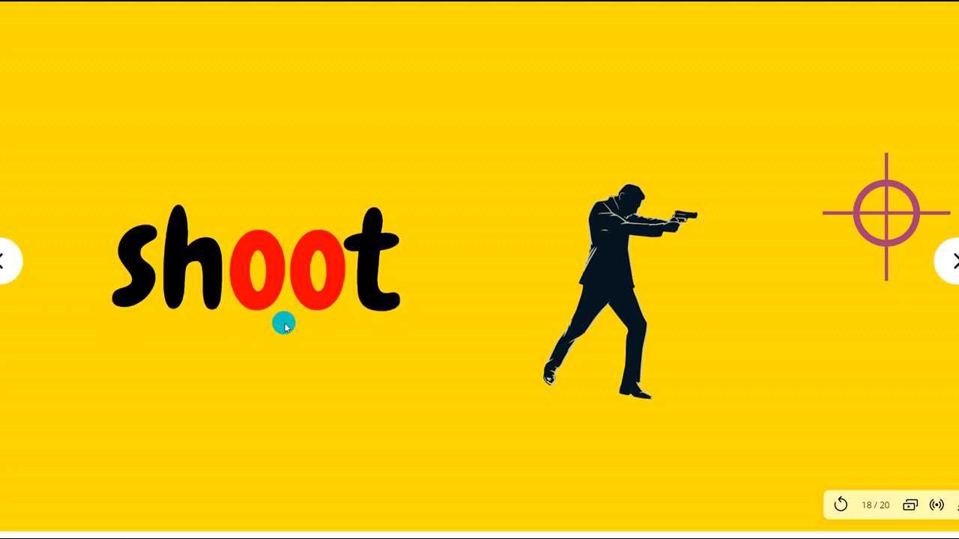
# Advance to slide 19 'loot' with the running figure carrying a money bag.
pyautogui.click(954, 261)
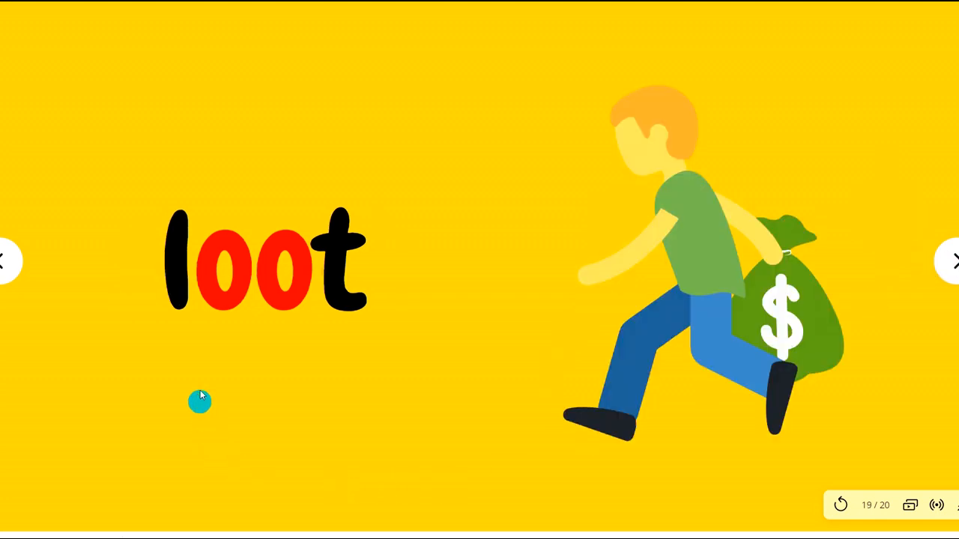
pyautogui.moveTo(298, 323)
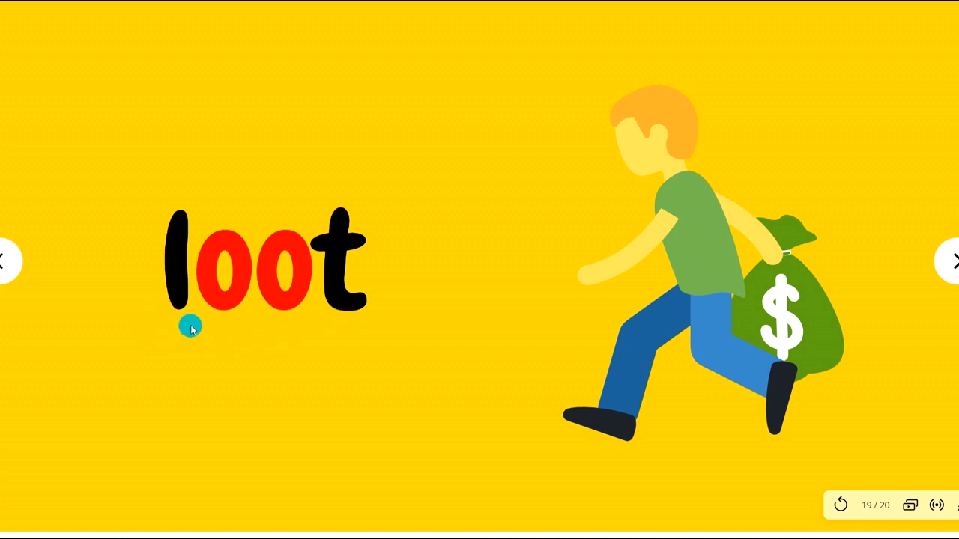
pyautogui.moveTo(257, 332)
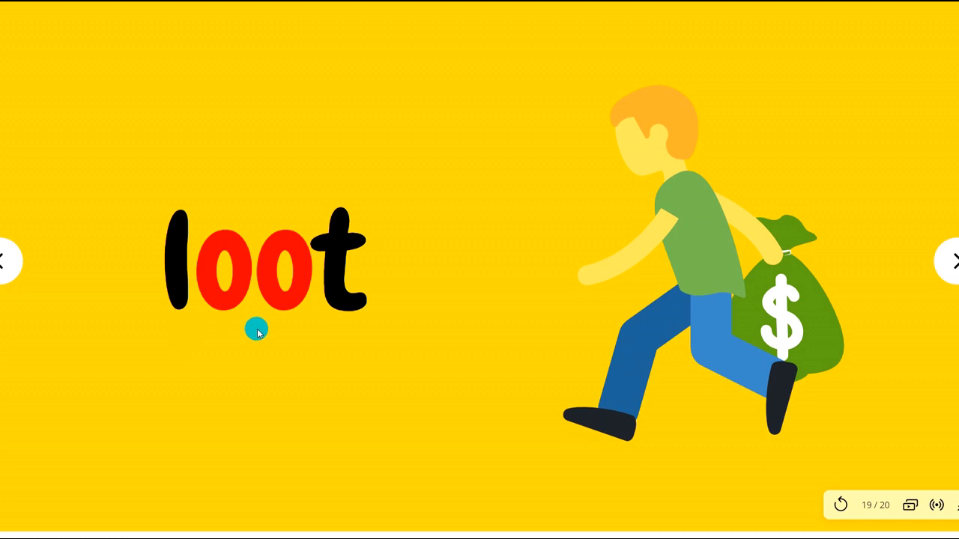